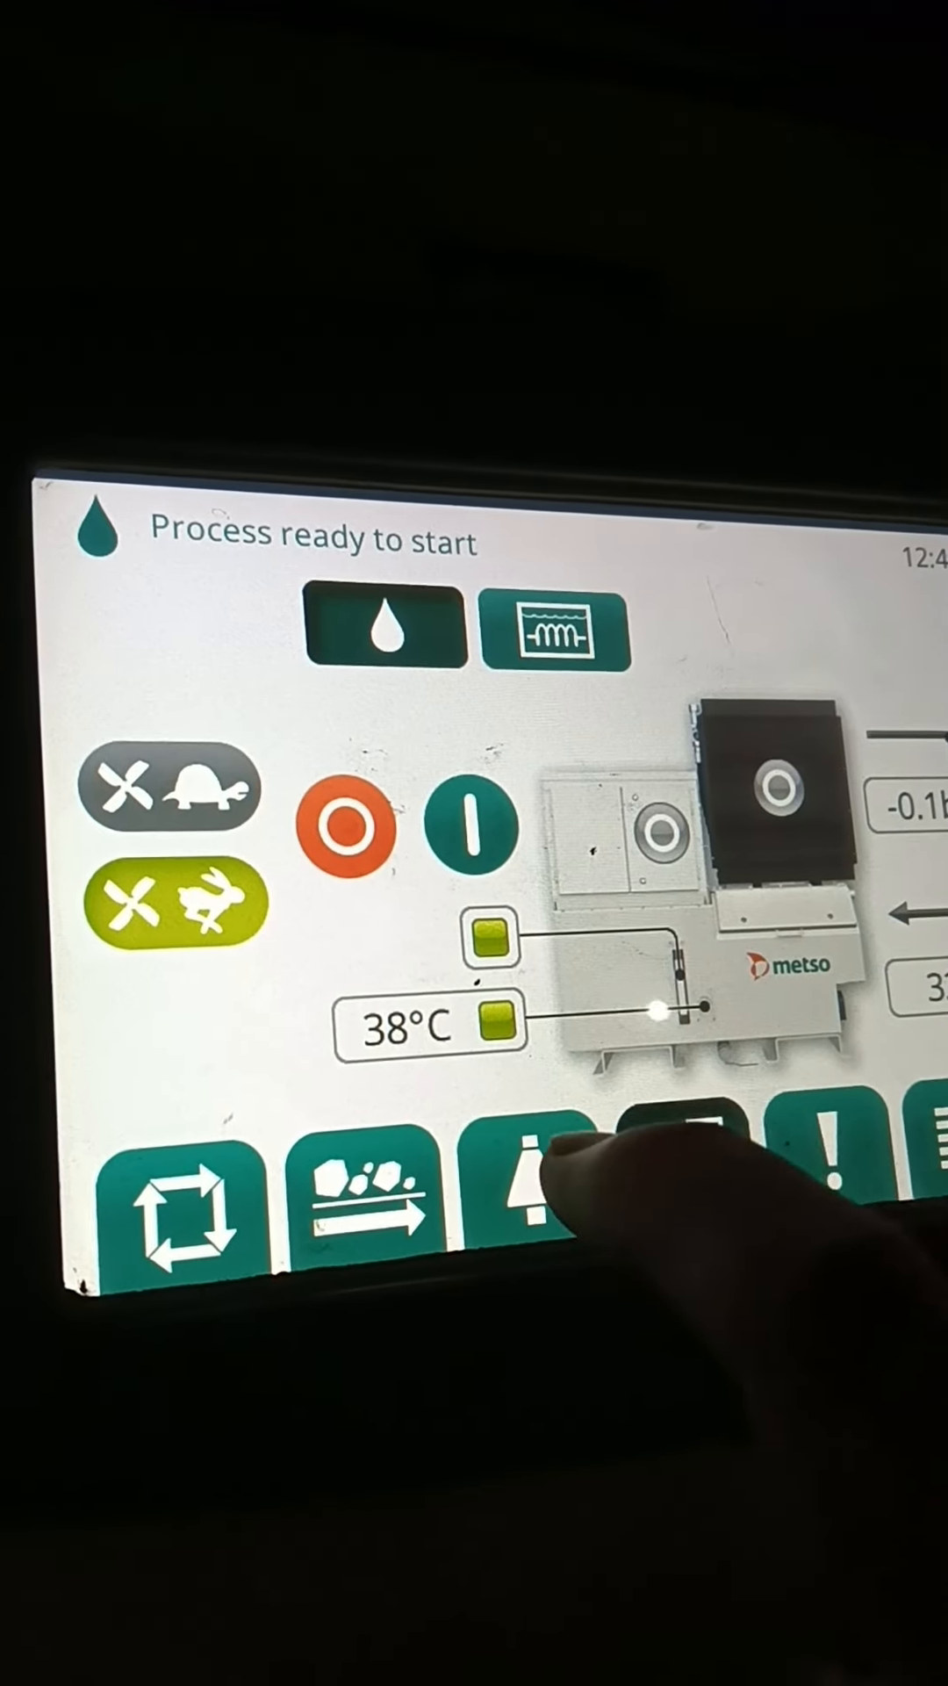
# Bring the crusher cone gap setting to 24.0 mm in the cone setting view
pyautogui.click(542, 1215)
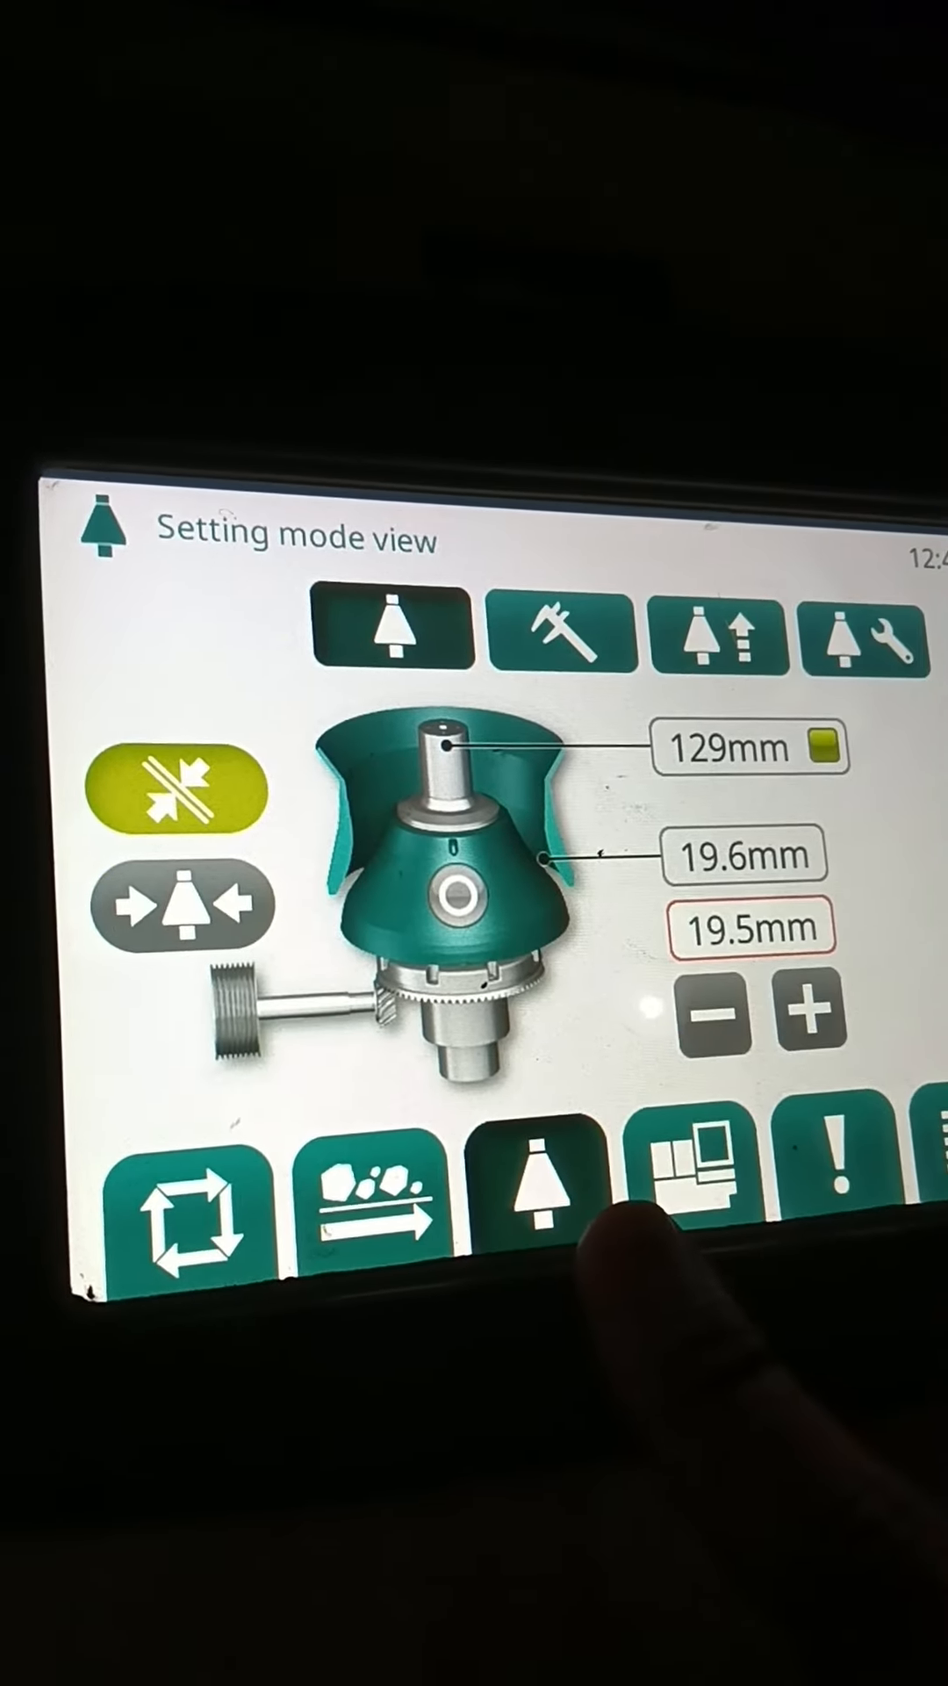
pyautogui.click(573, 636)
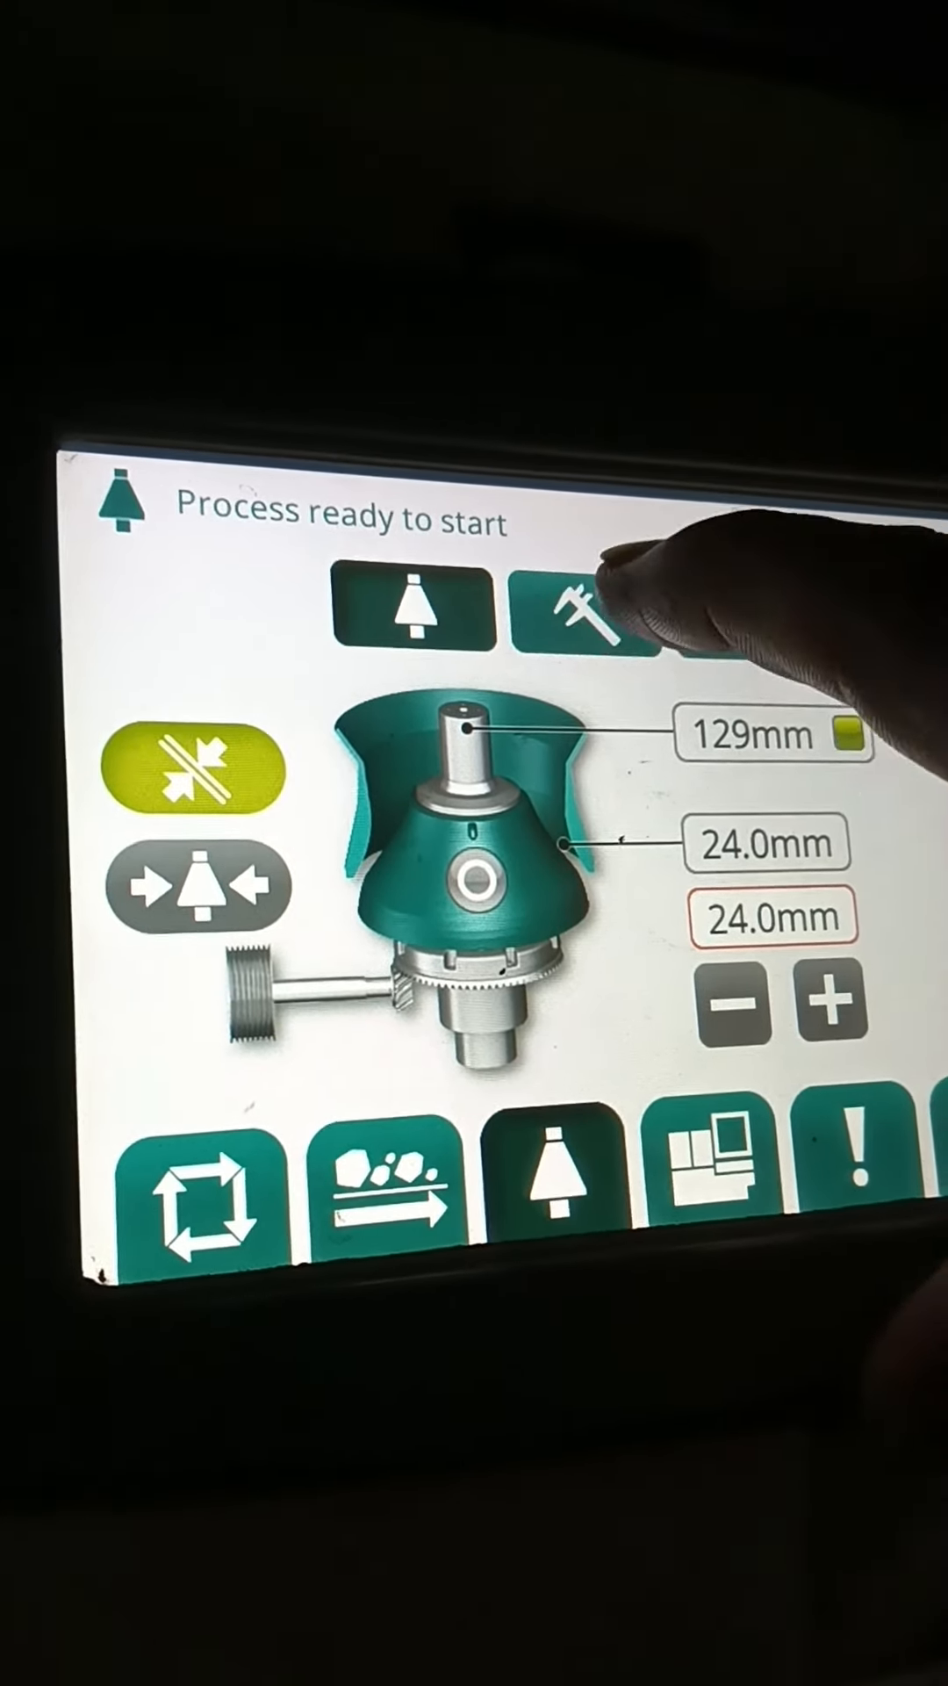
# Enter the measured gap of 19.0 mm as the cone's current setting in manual calibration
pyautogui.click(569, 629)
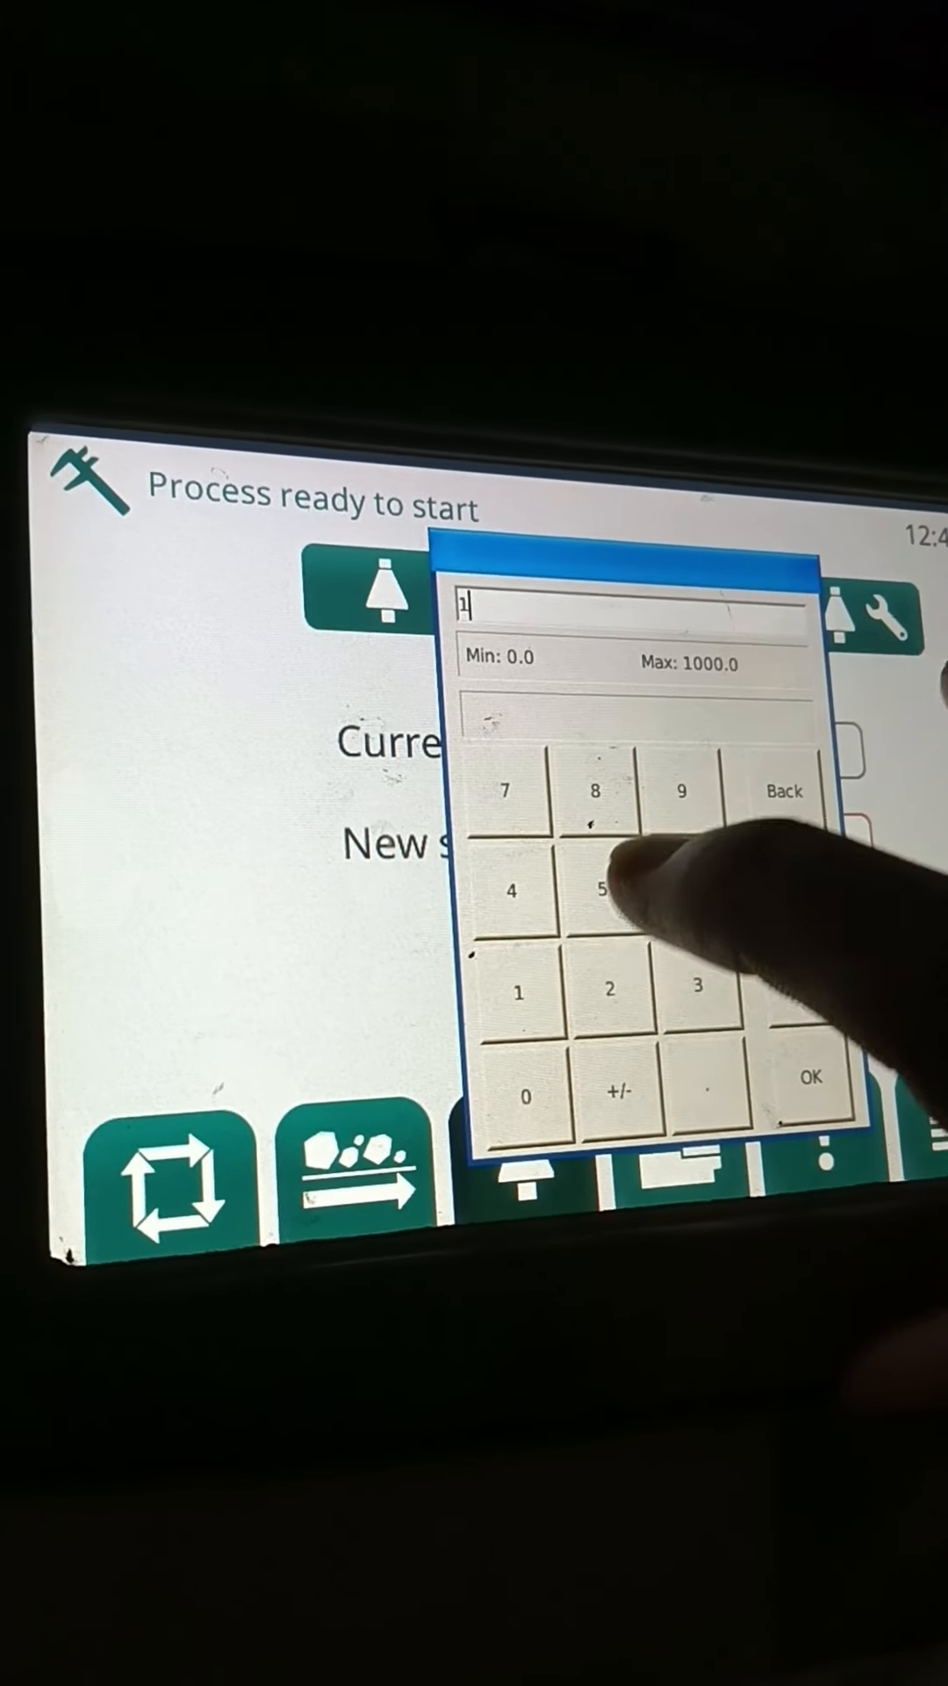
pyautogui.click(808, 1105)
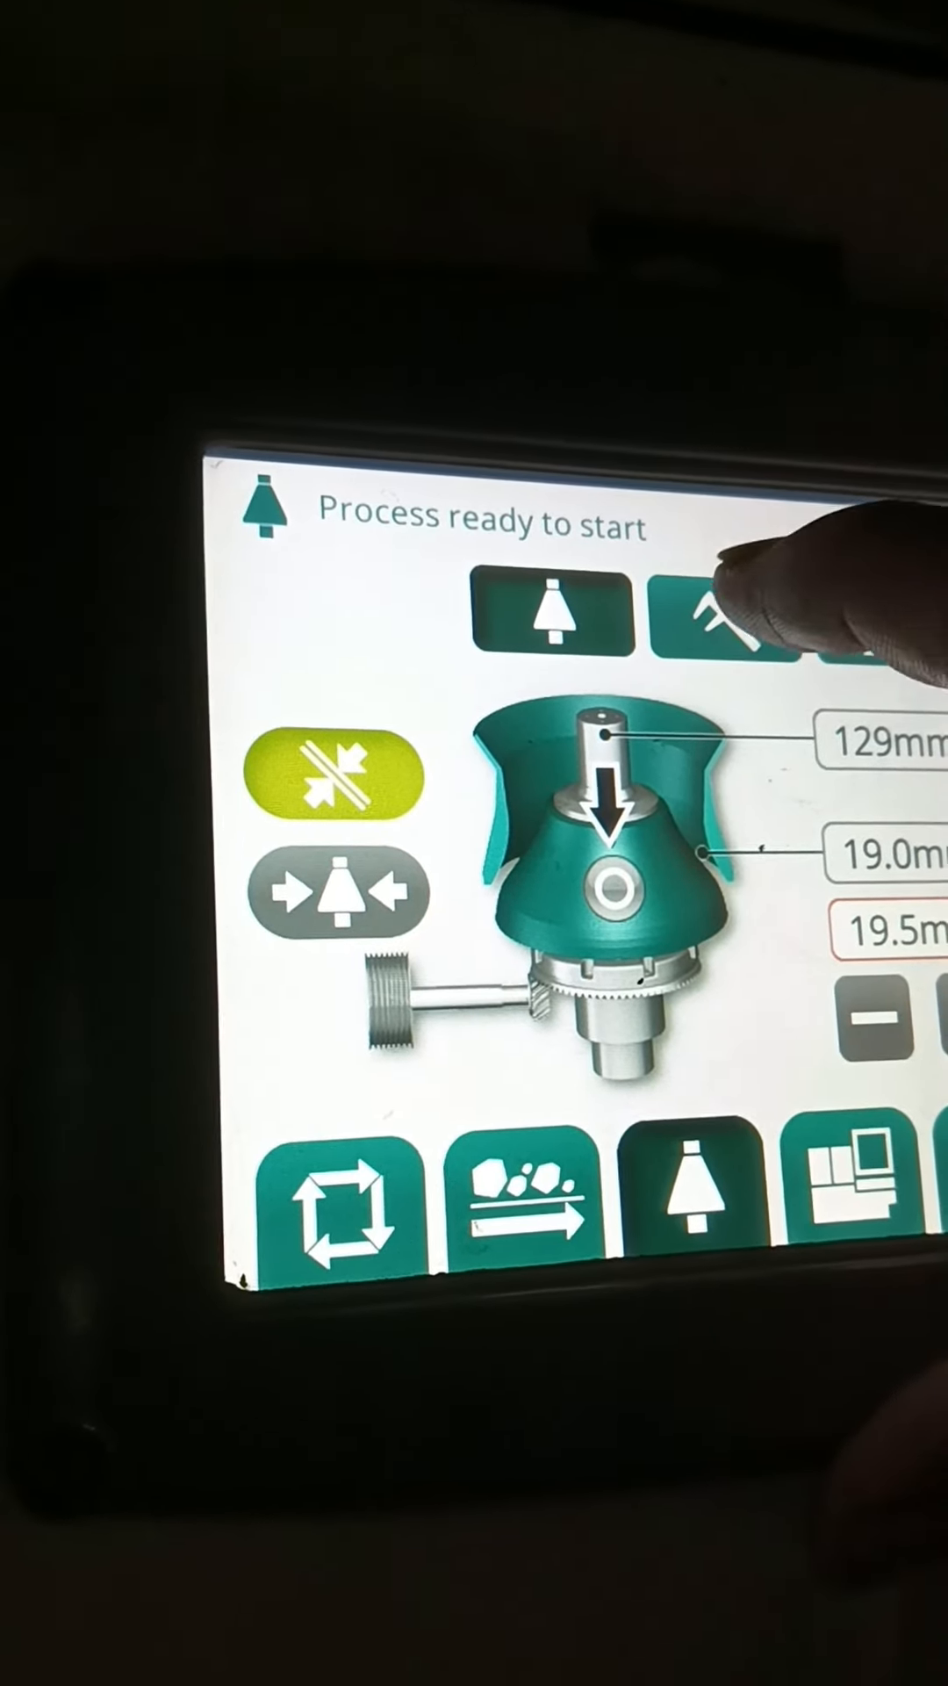
pyautogui.click(725, 613)
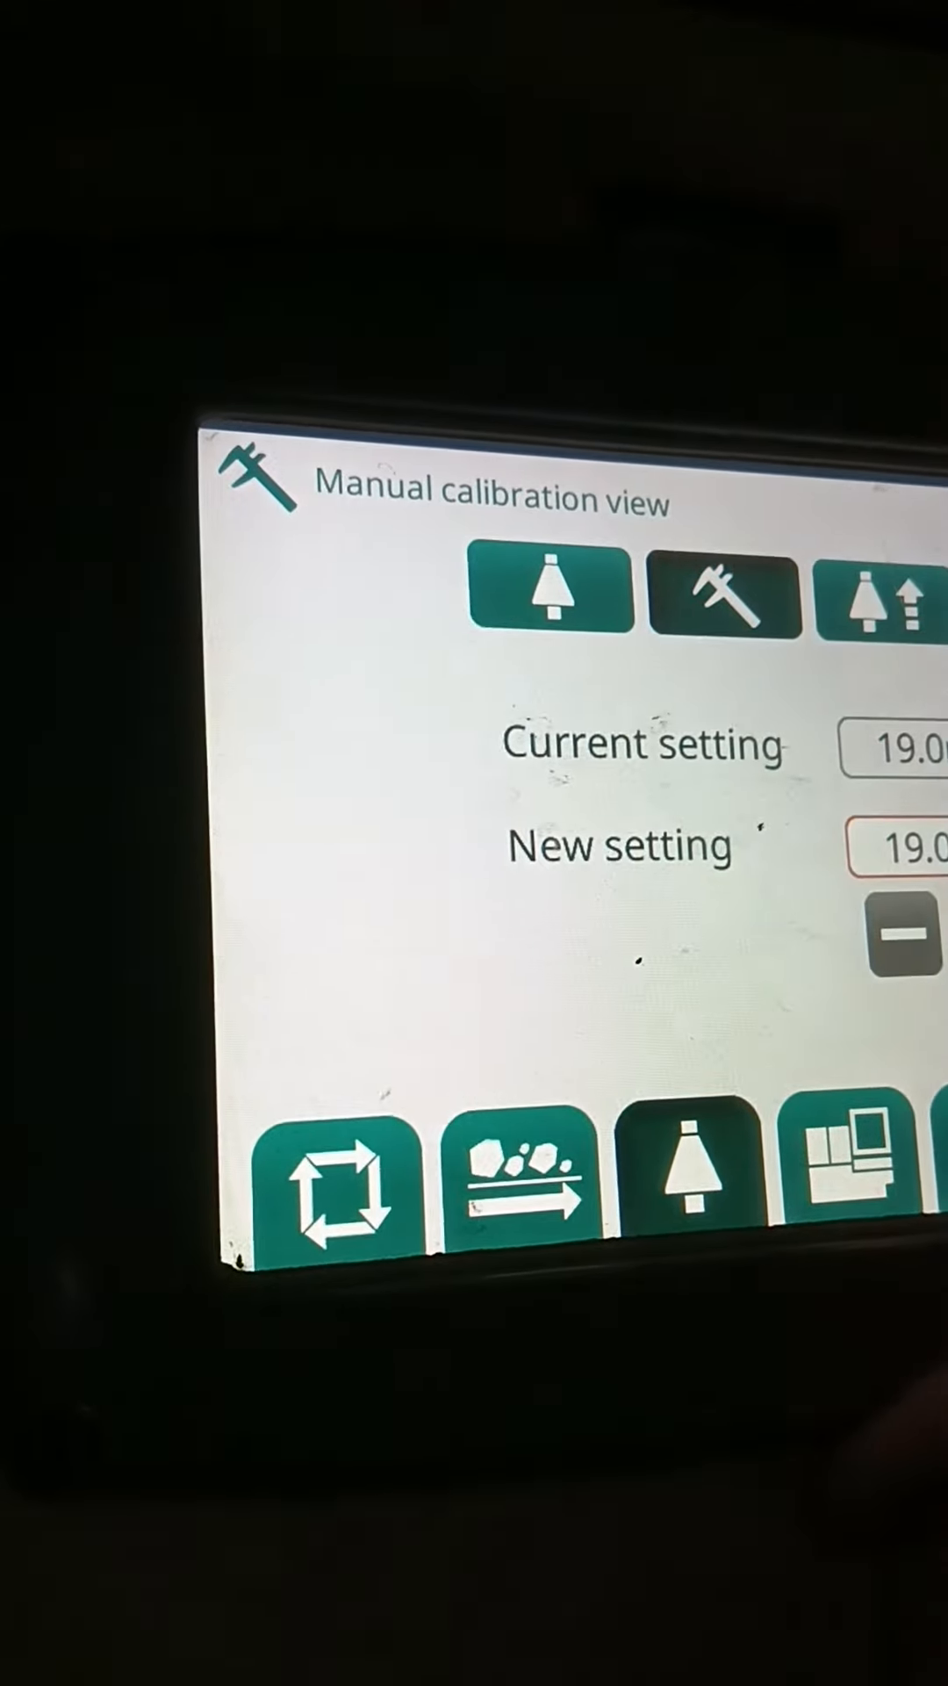
pyautogui.click(903, 850)
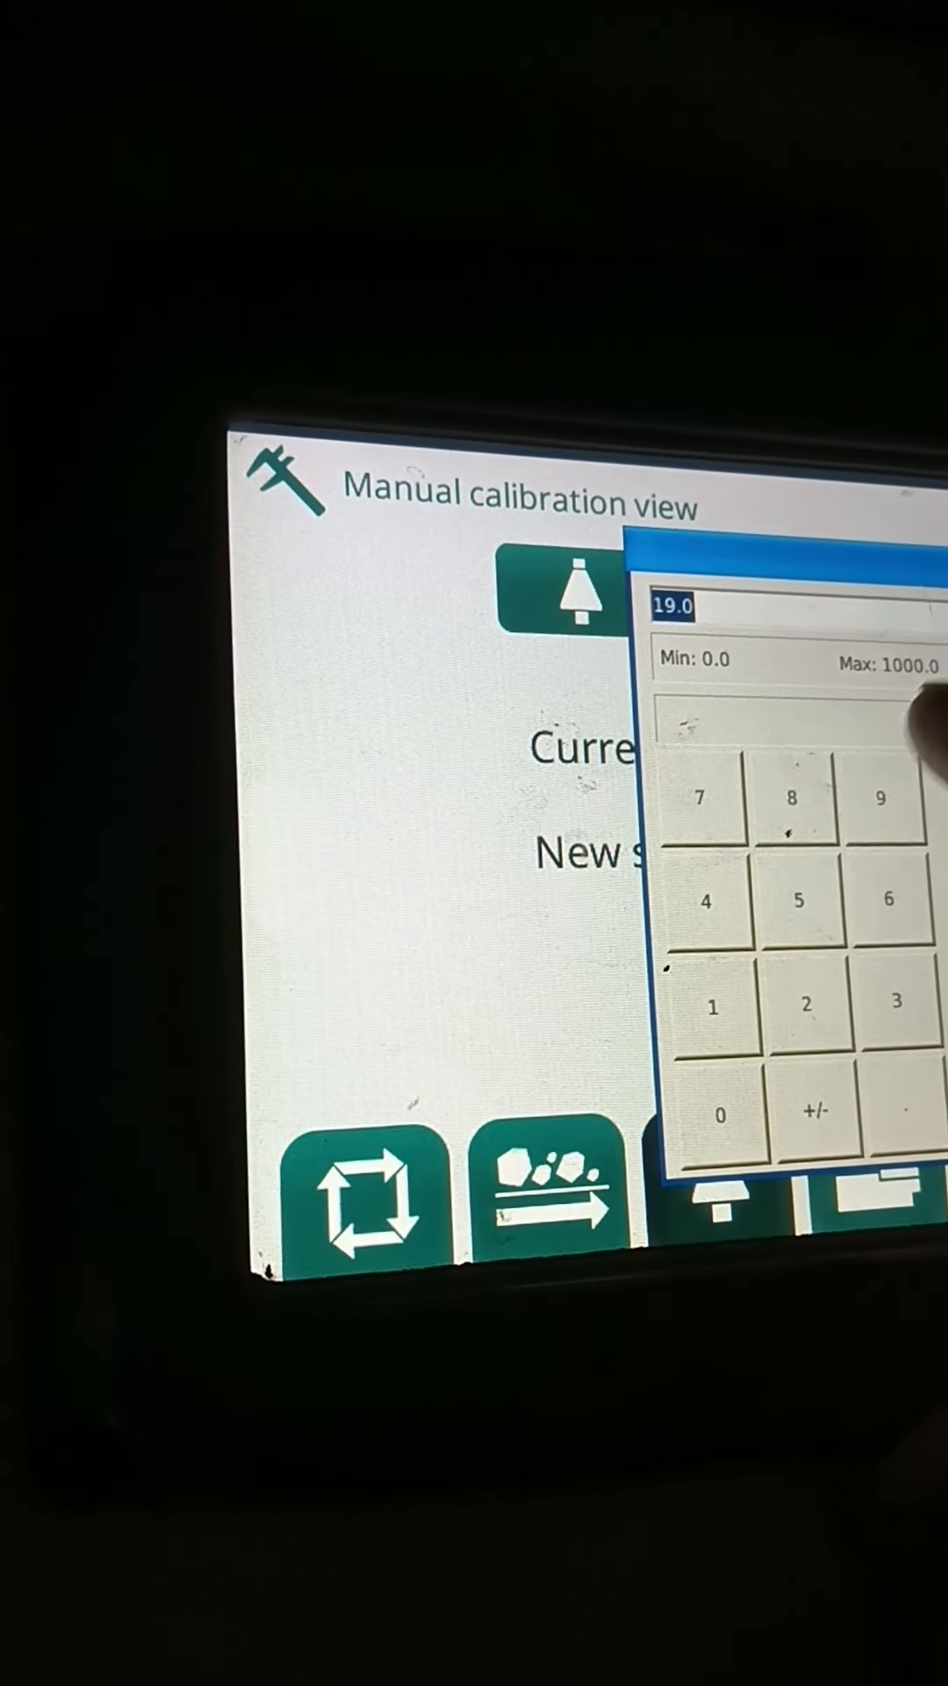